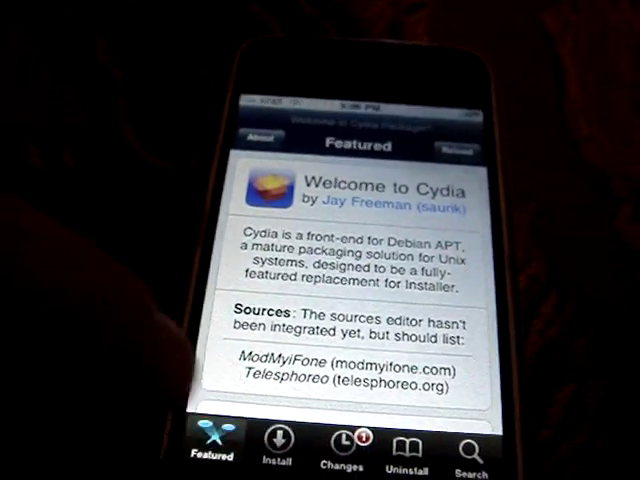
Step: Show the package category list (All Packages, Administration, Archiving, Development) from the Install tab
left_click(274, 442)
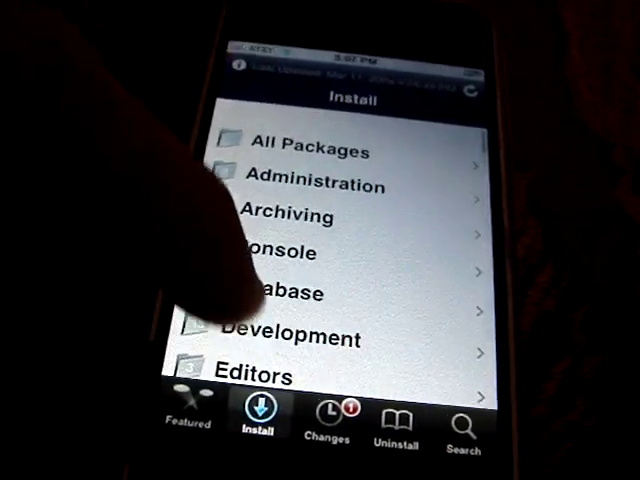